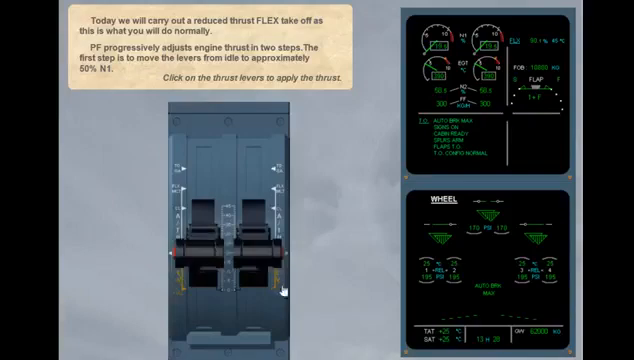
Advance both thrust levers from idle to about 50% N1
click(225, 235)
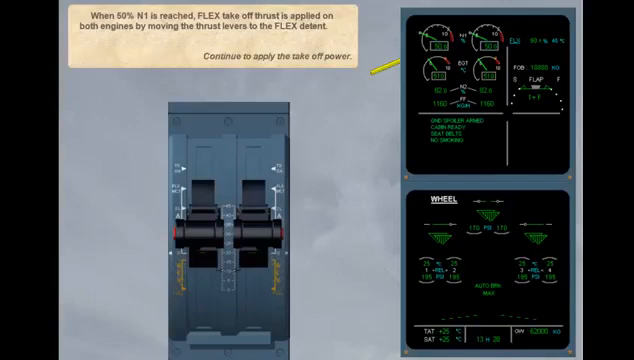
mouse_move(249, 241)
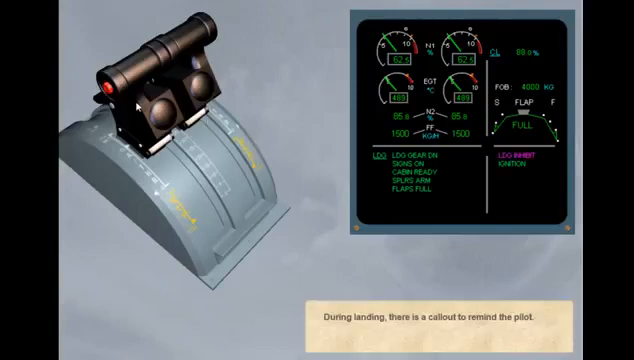
mouse_move(289, 210)
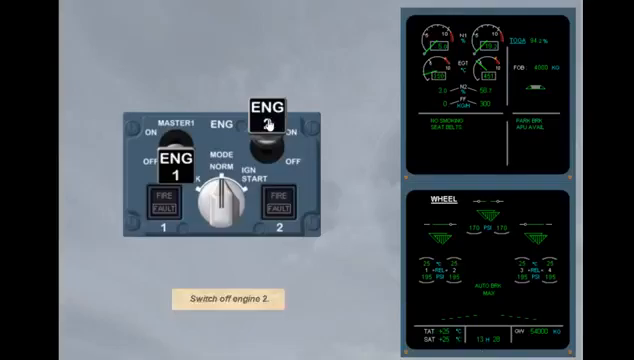
Set the ENG 2 master switch from ON to OFF
click(268, 130)
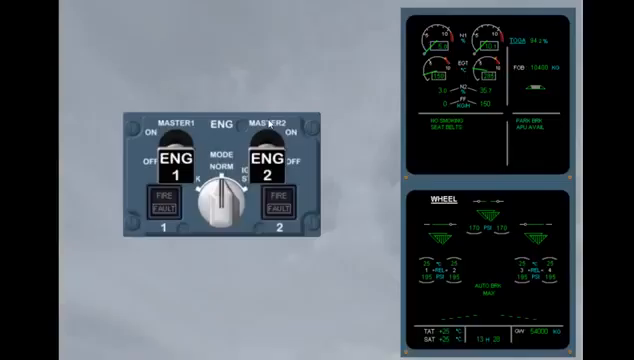